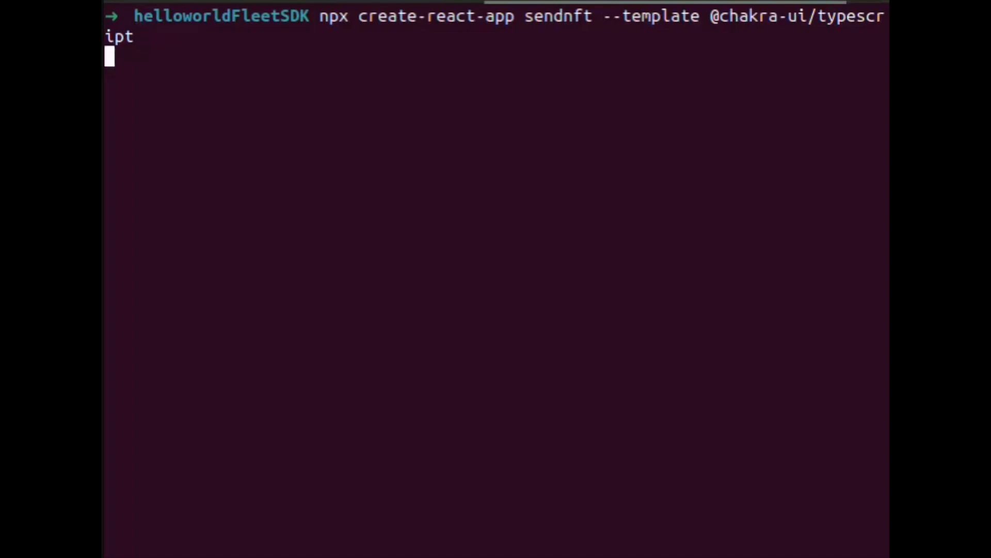
{"action": "key", "text": "Enter"}
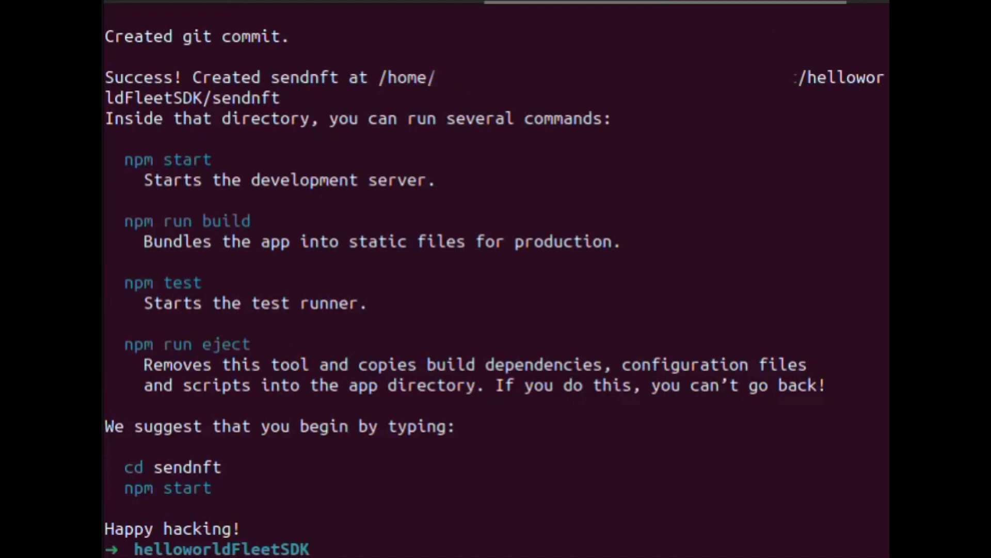
{"action": "type", "text": "npm i @fleet-sdk/core"}
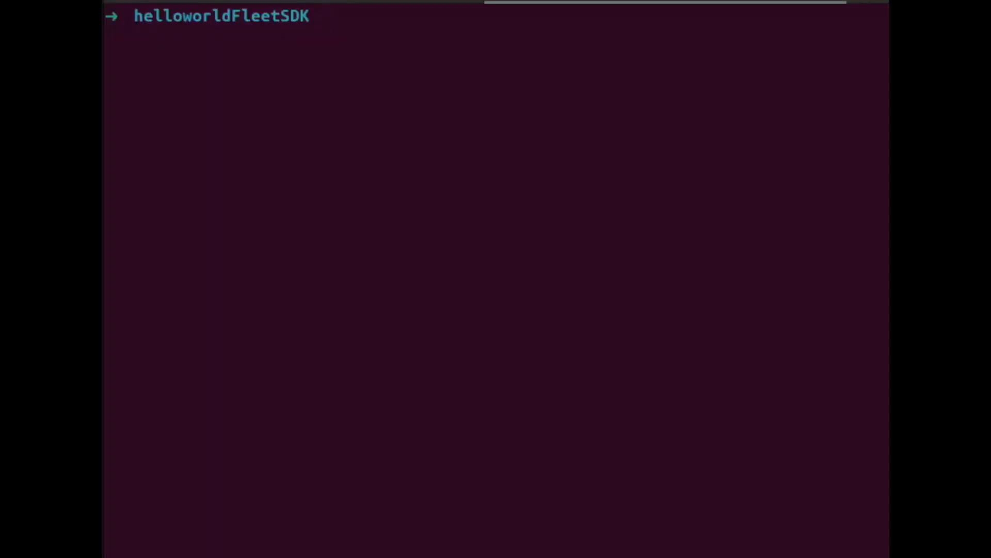
Change into the sendnft folder and enter npm start at the prompt
{"action": "type", "text": "cd sendnft"}
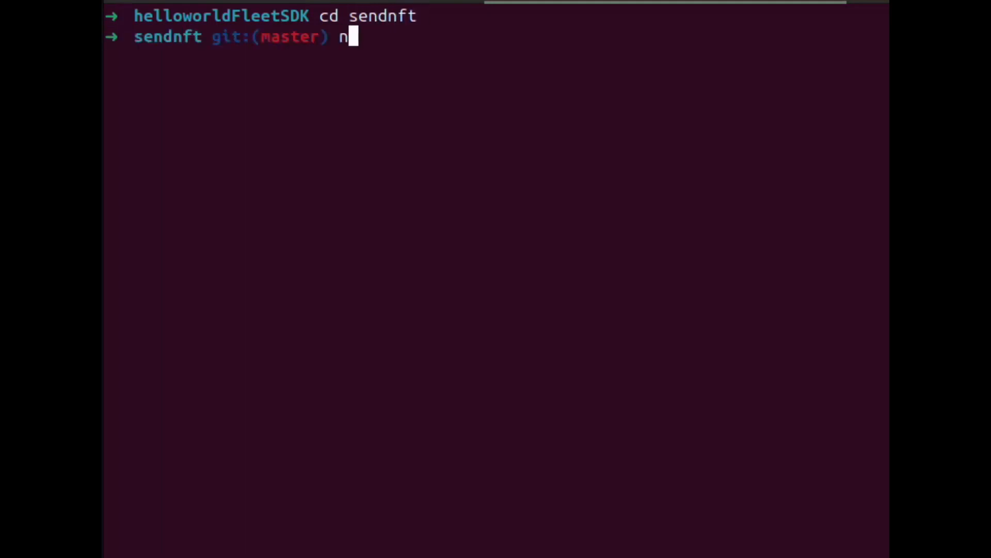
{"action": "type", "text": "pm start"}
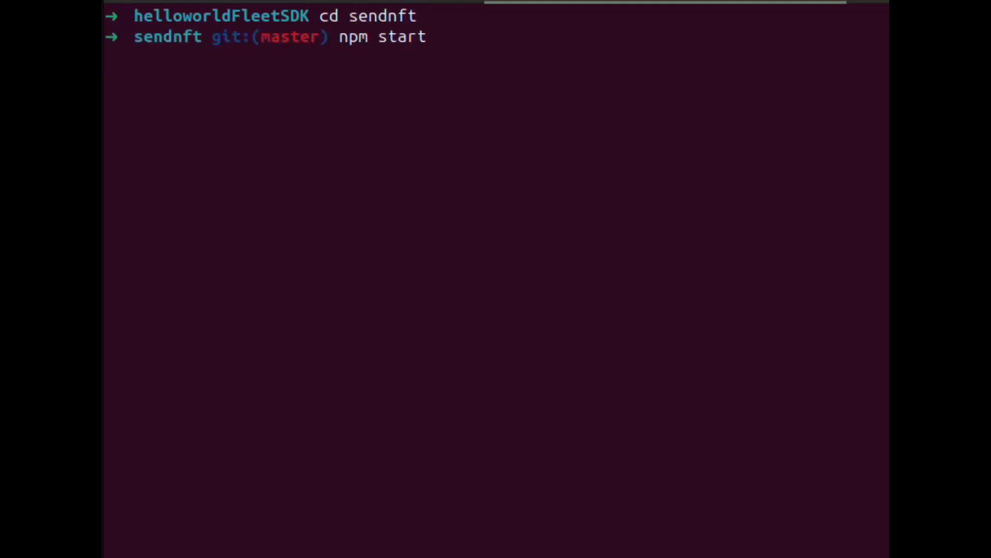